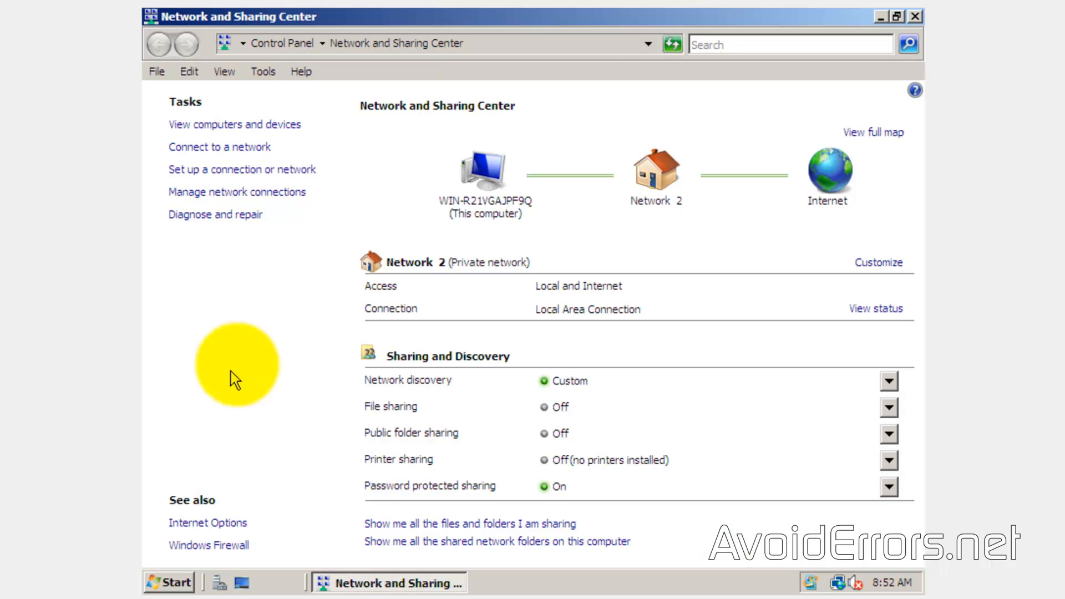
Step: Show Network Connections and open the context menu for Local Area Connection
click(236, 192)
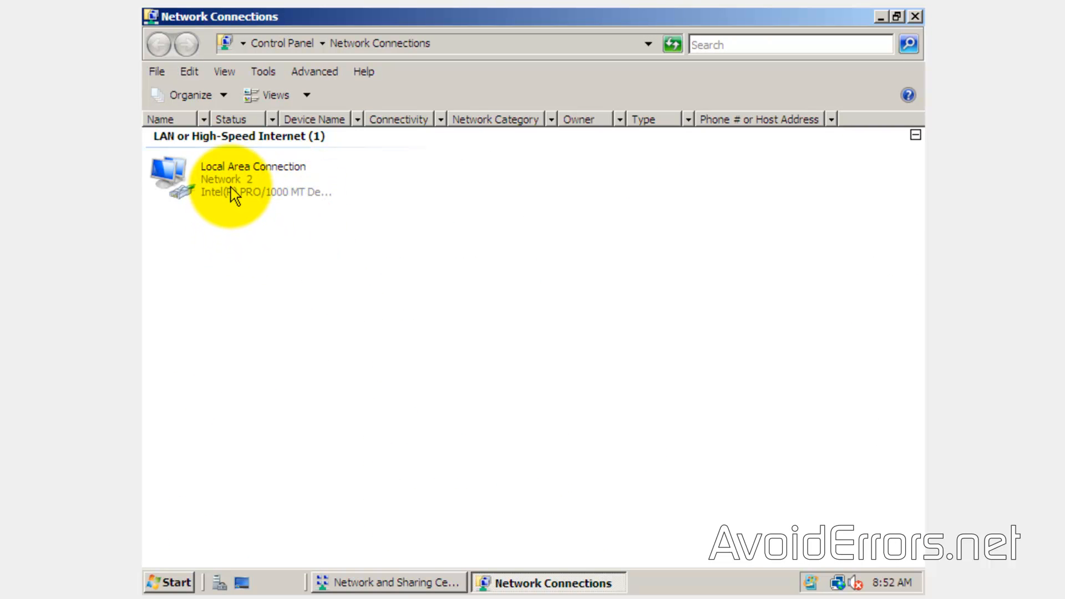
right_click(238, 179)
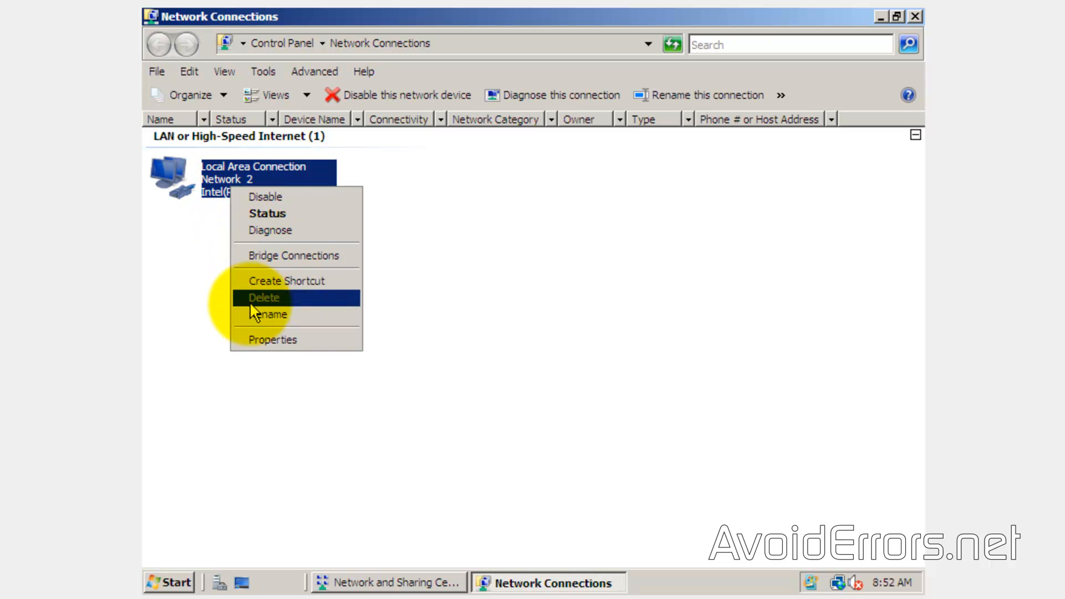
Step: Set Local Area Connection IPv4 to static 10.0.0.20, mask 255.0.0.0, gateway 10.0.0.1
click(272, 340)
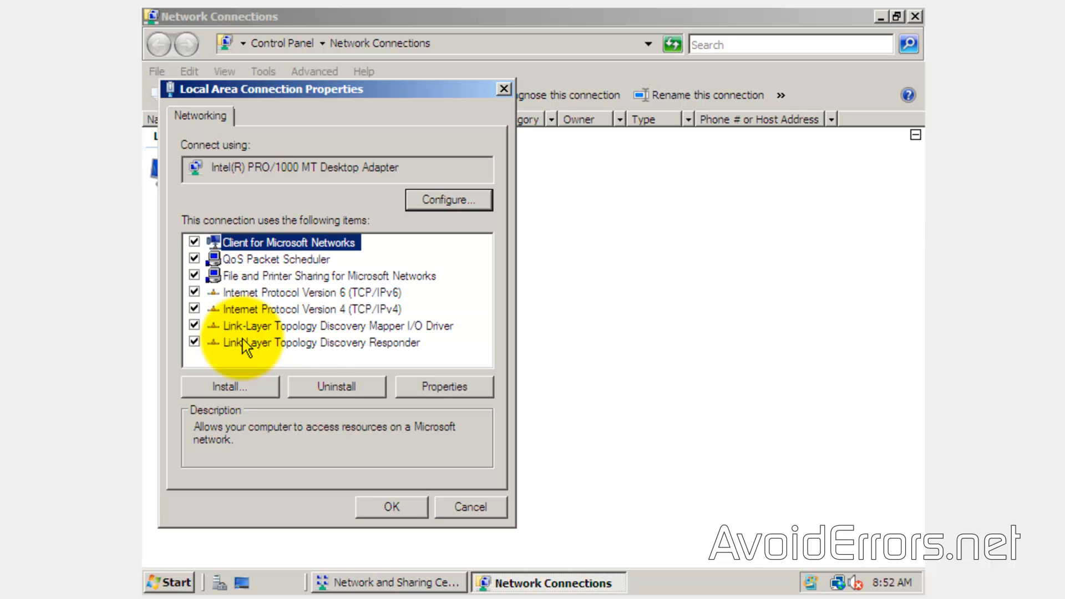
click(309, 309)
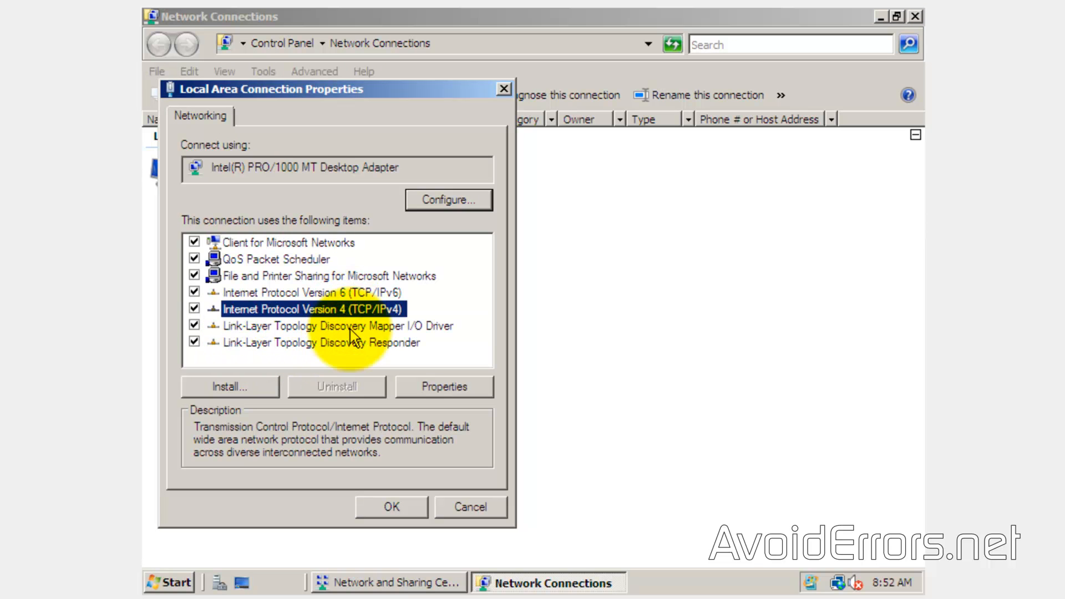
click(444, 387)
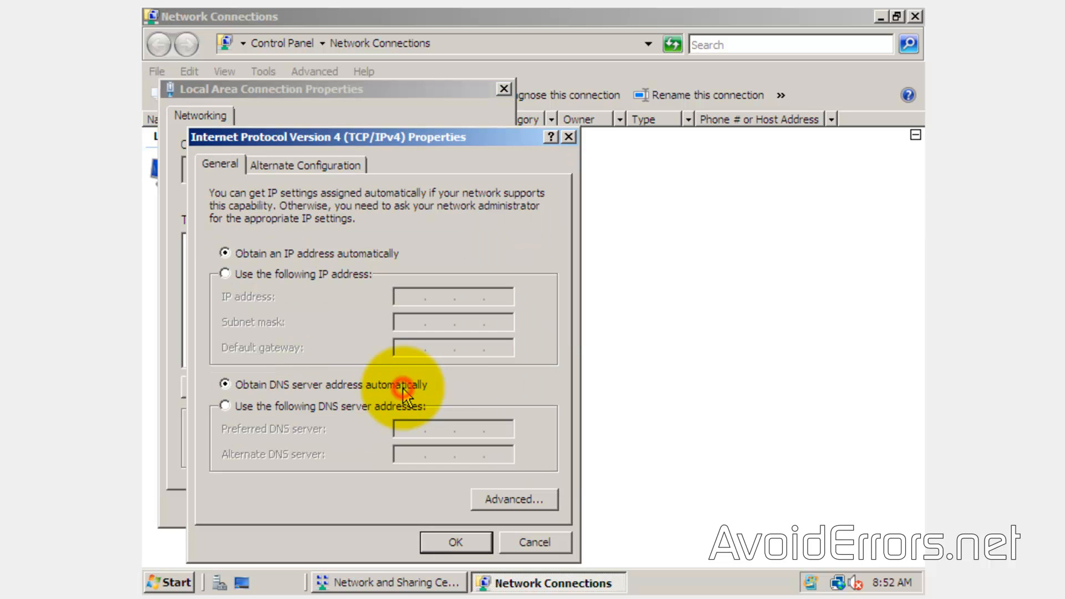
click(226, 274)
text(10.0.0.20)
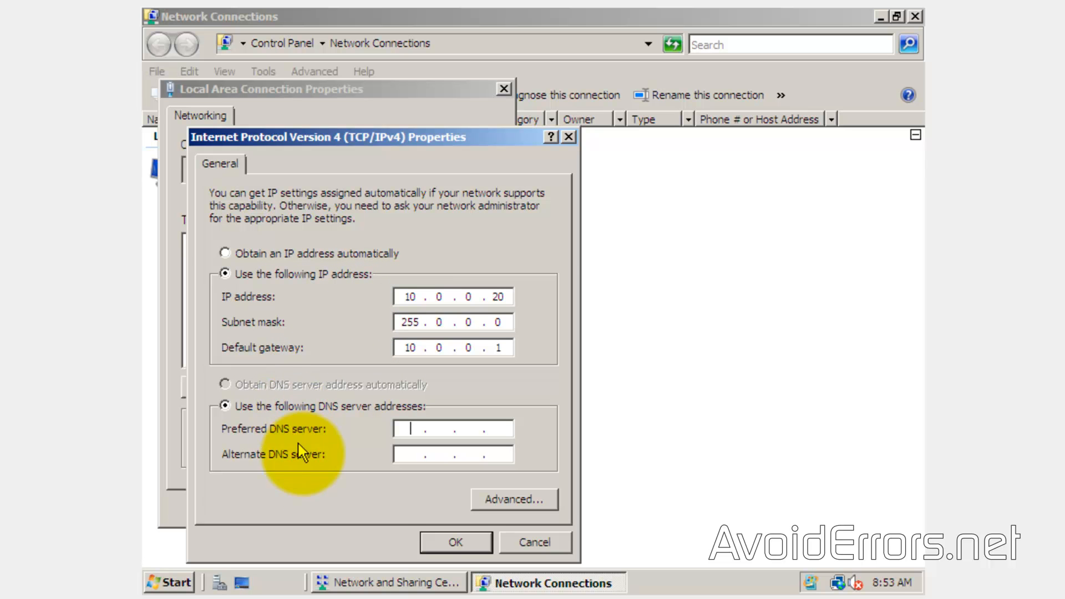
click(455, 542)
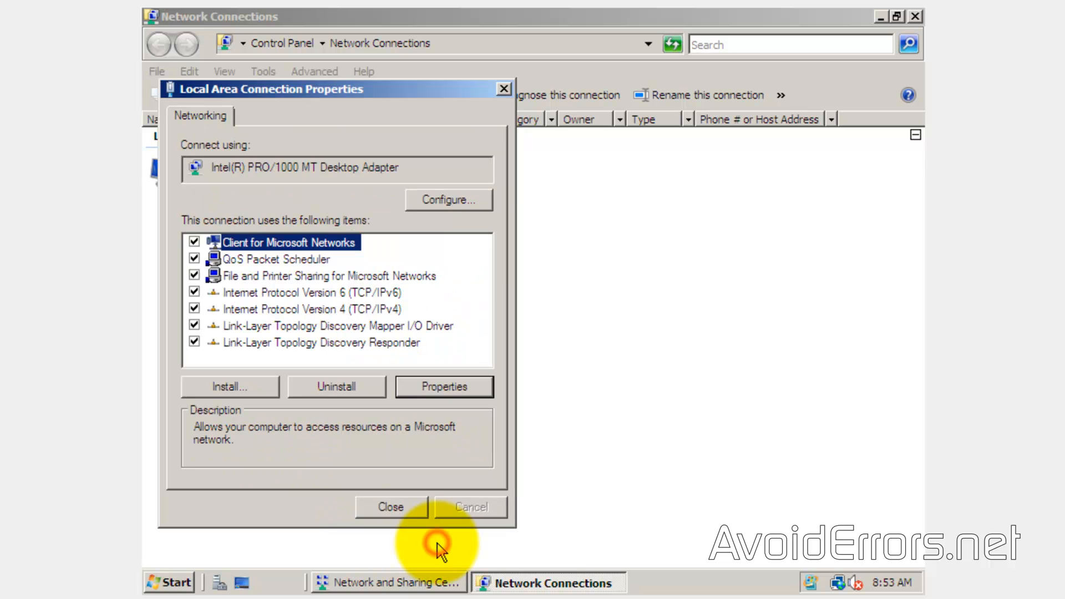
click(391, 508)
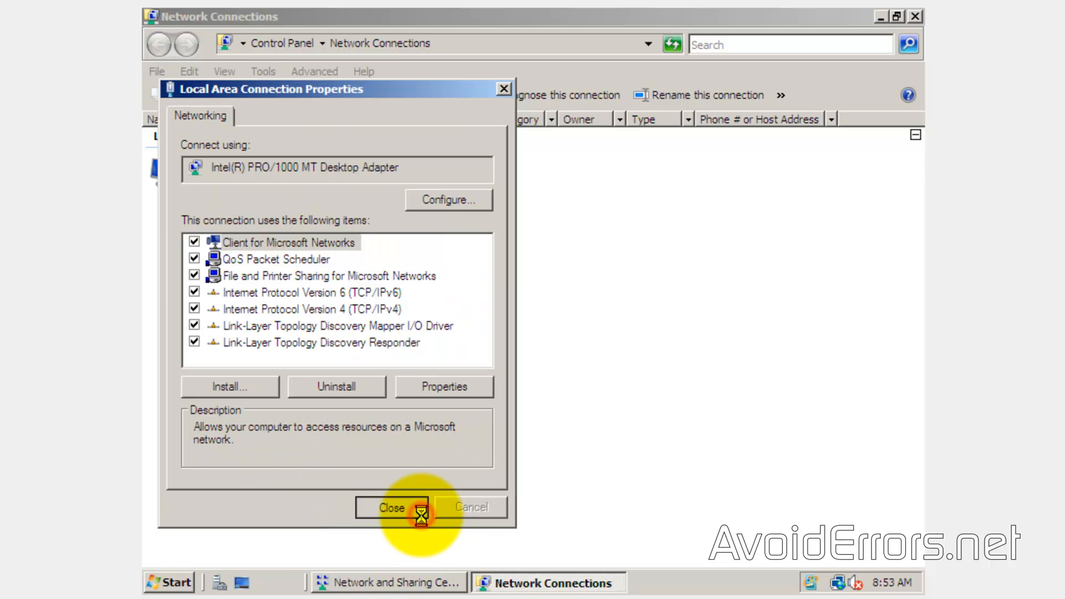
click(391, 508)
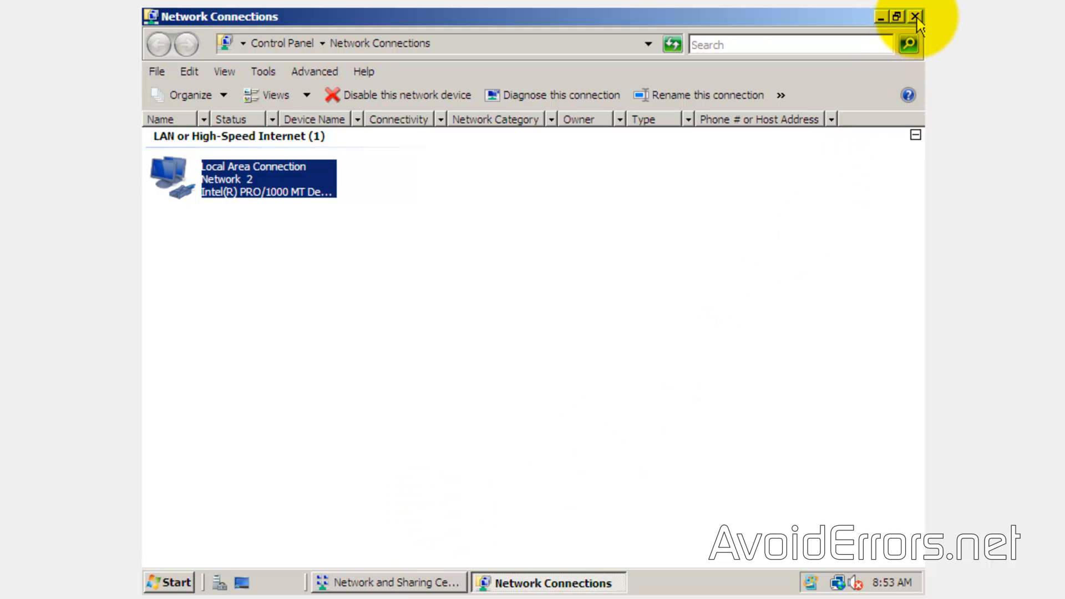
Step: Run ipconfig in Command Prompt to confirm 10.0.0.20, mask 255.0.0.0, gateway 10.0.0.1
click(916, 16)
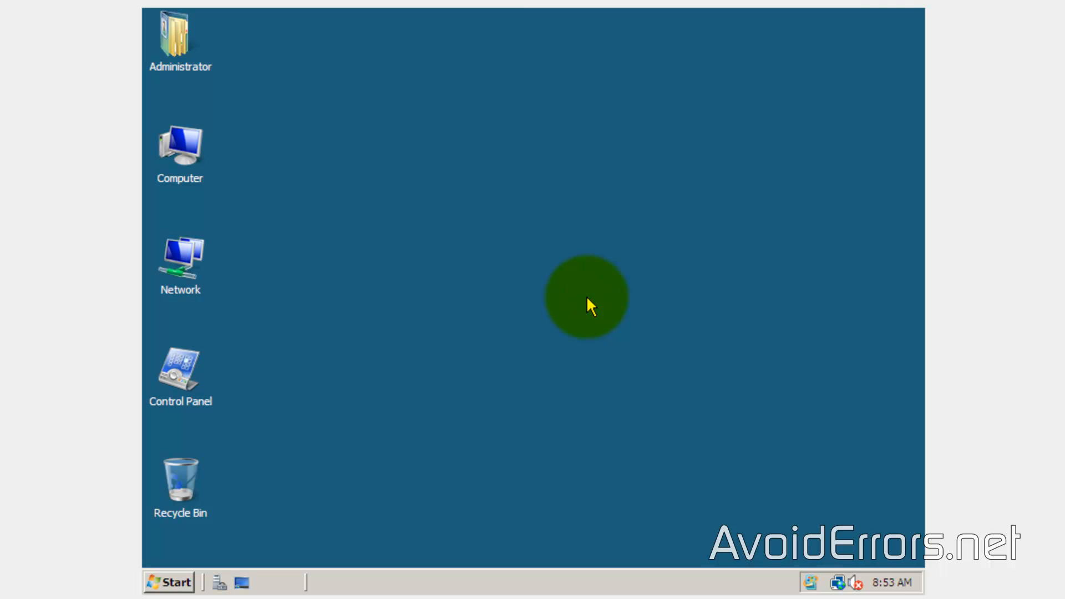
key(win+r)
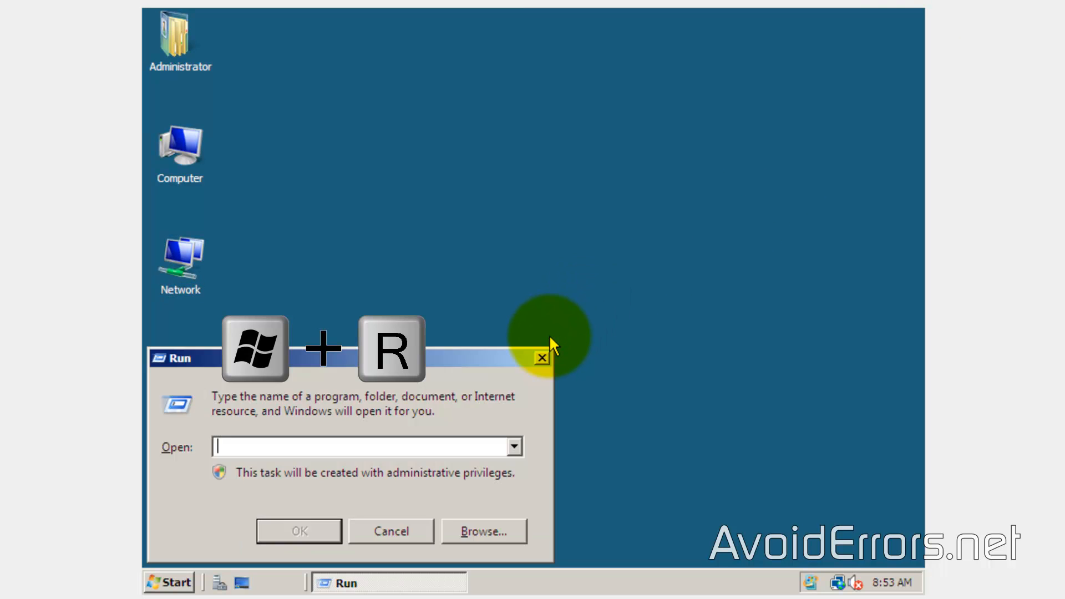
text(cm)
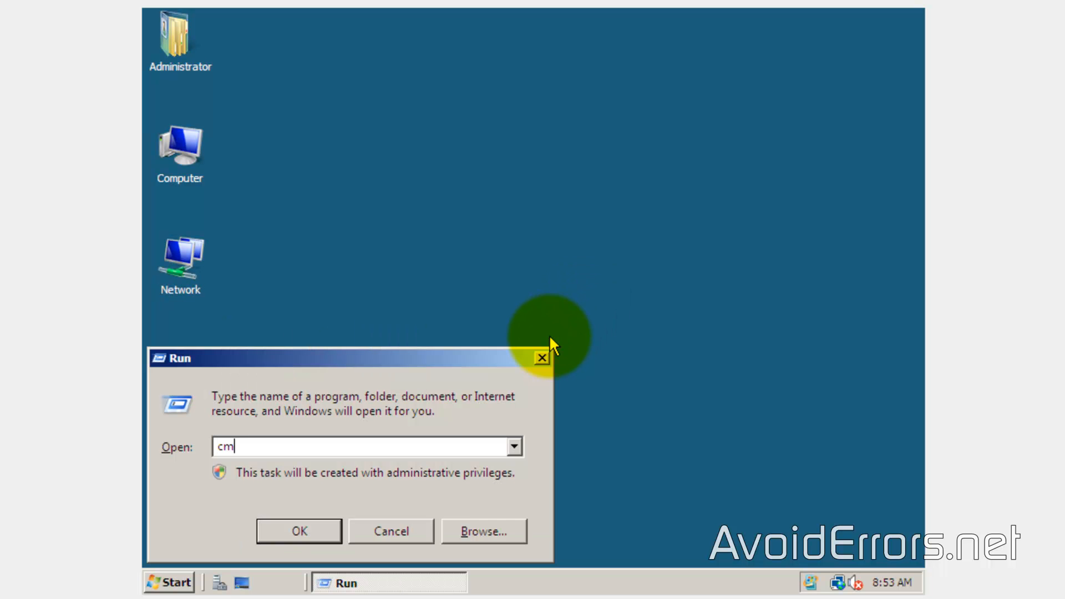
click(297, 530)
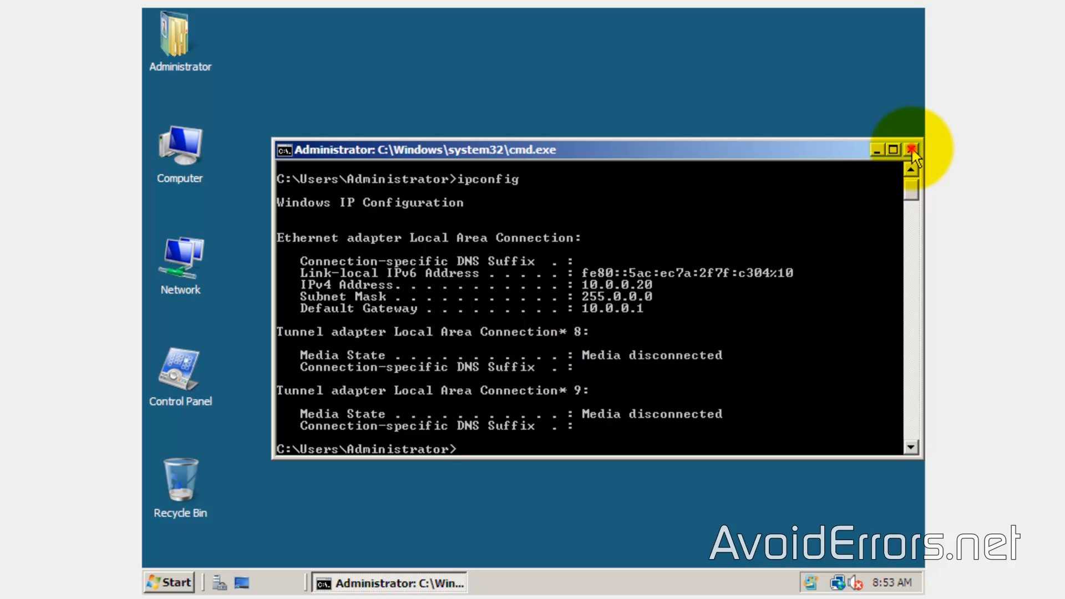
click(912, 149)
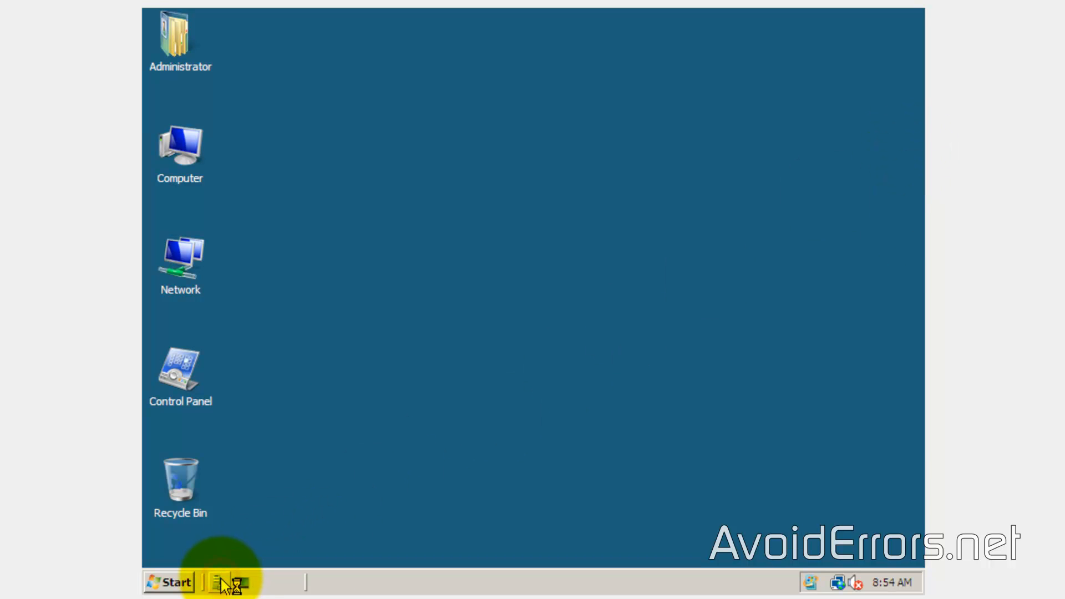
Step: Launch Server Manager, view Roles (0 of 17 installed), and start the Add Roles Wizard
click(220, 582)
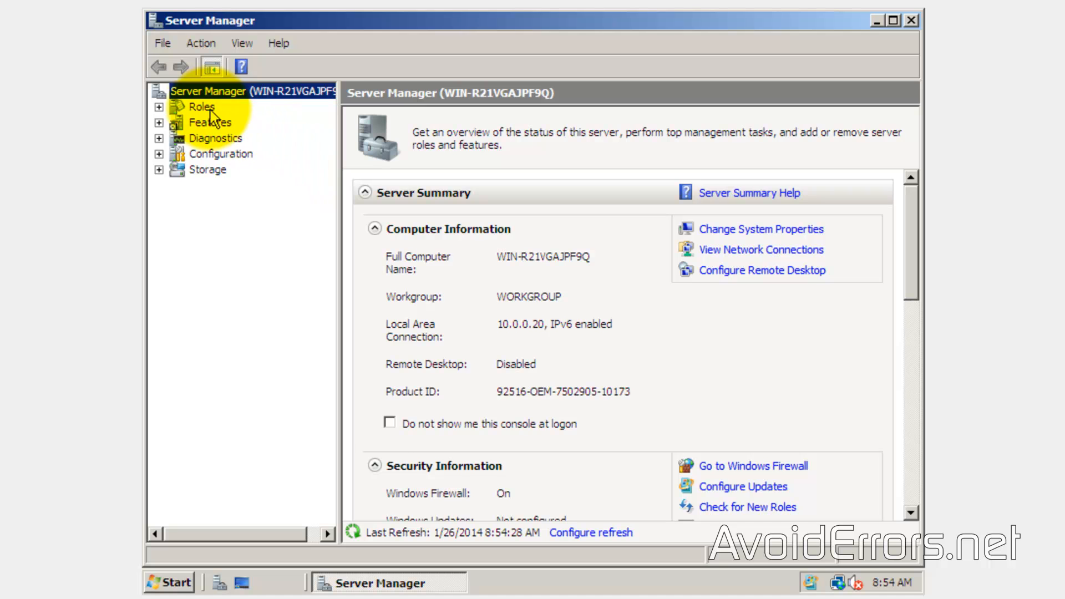
click(203, 106)
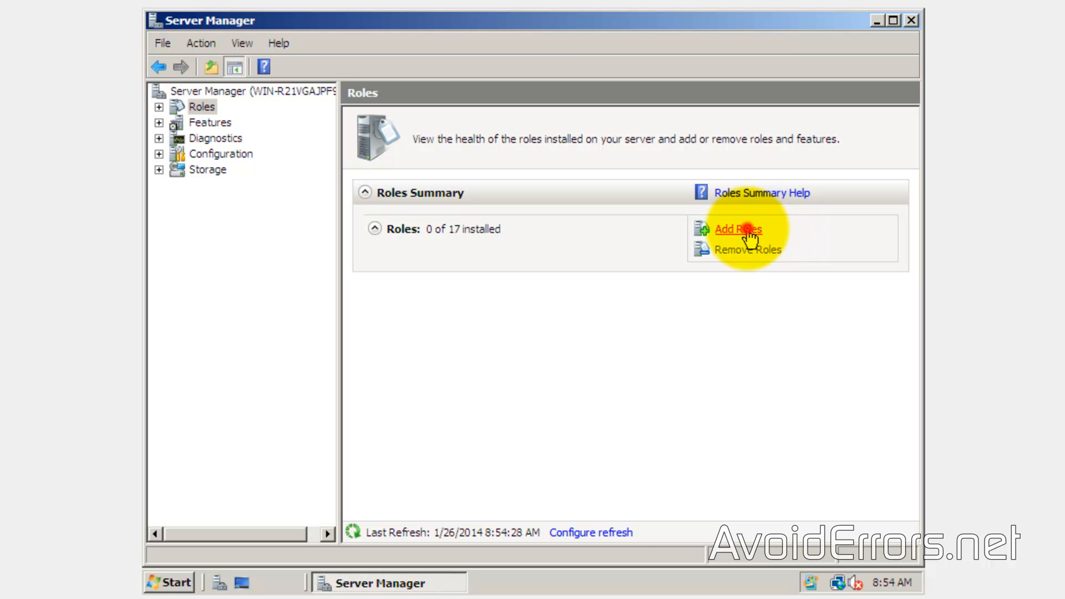
click(736, 229)
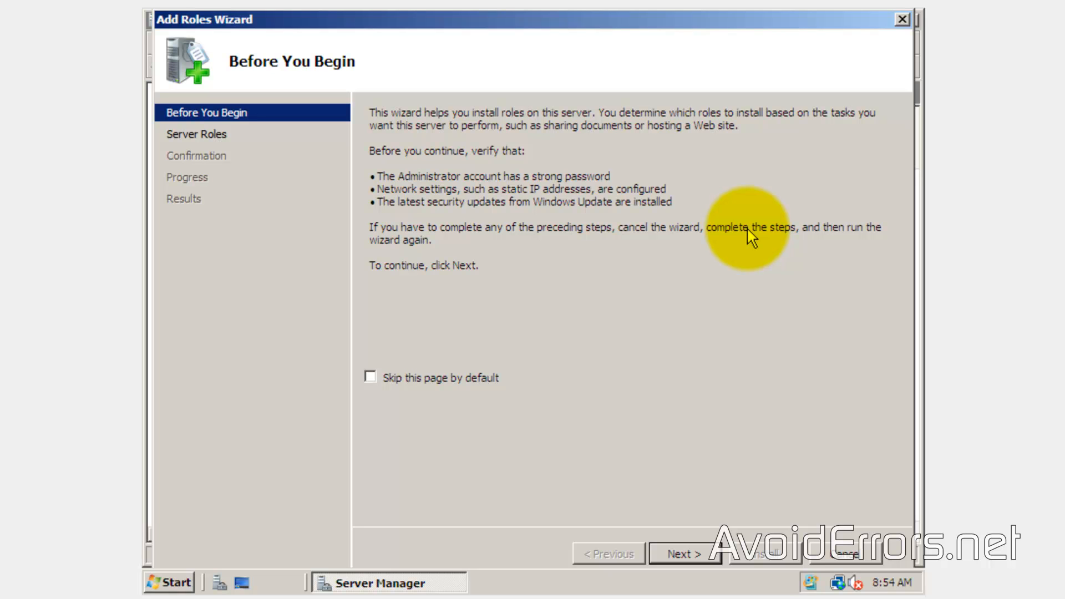
mouse_move(388, 436)
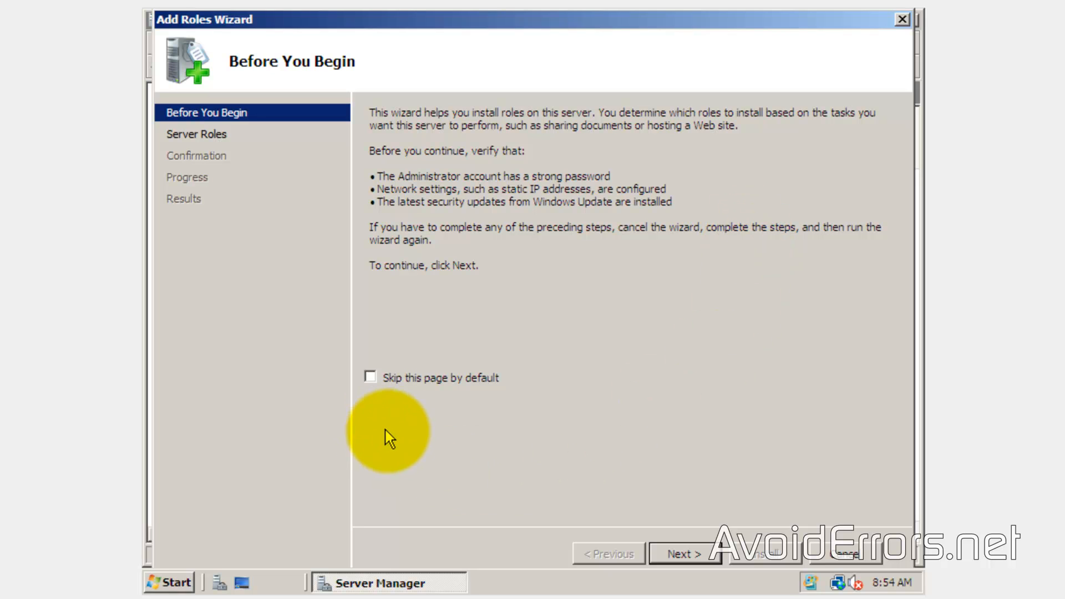
Step: Select the Active Directory Domain Services role and advance to Confirm Installation Selections
click(683, 554)
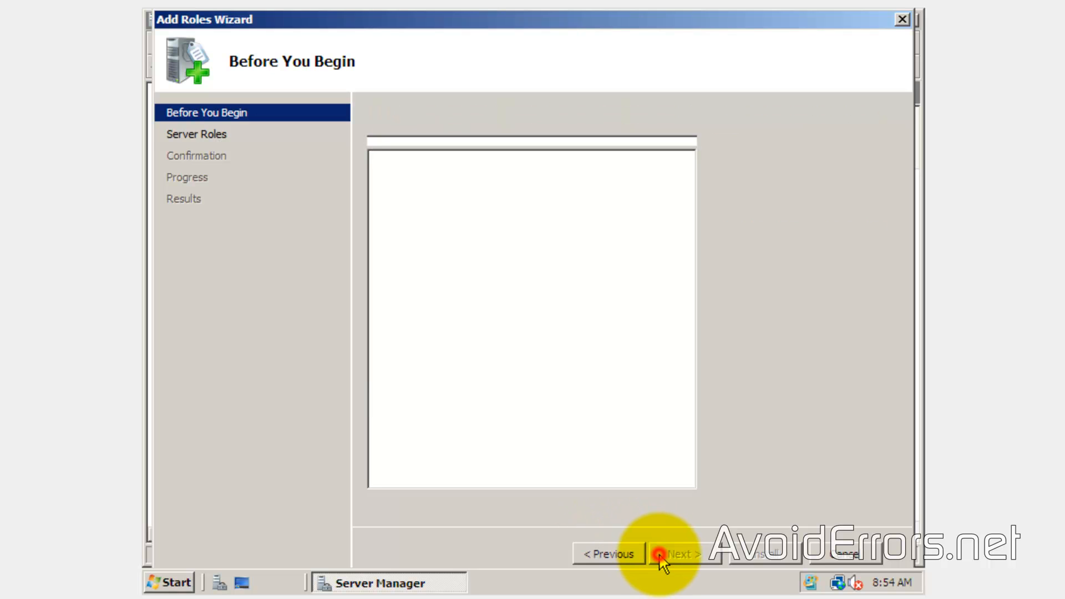
click(679, 554)
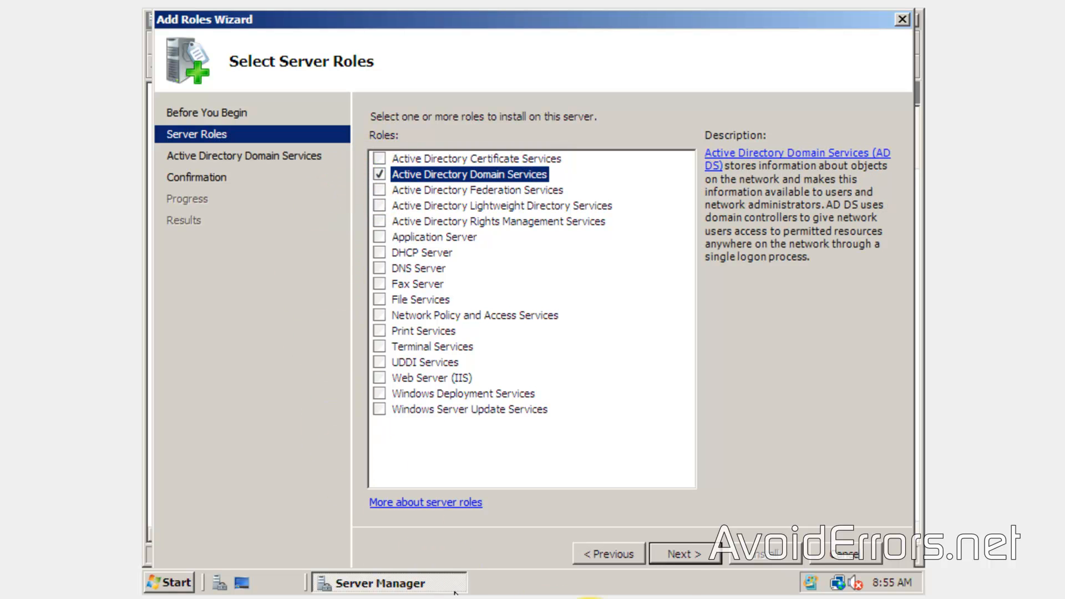
click(684, 554)
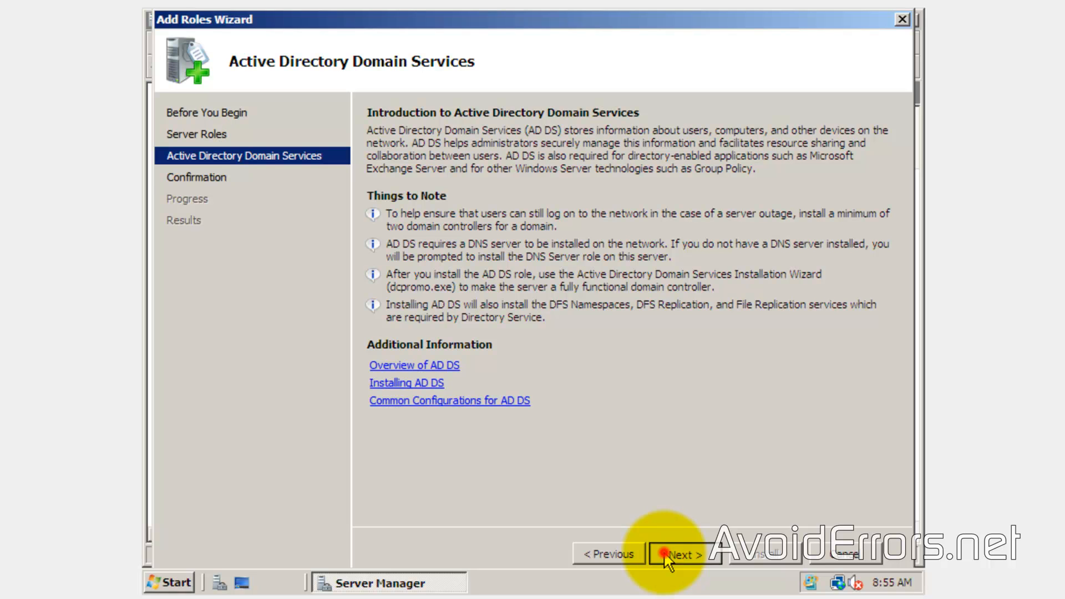
click(681, 553)
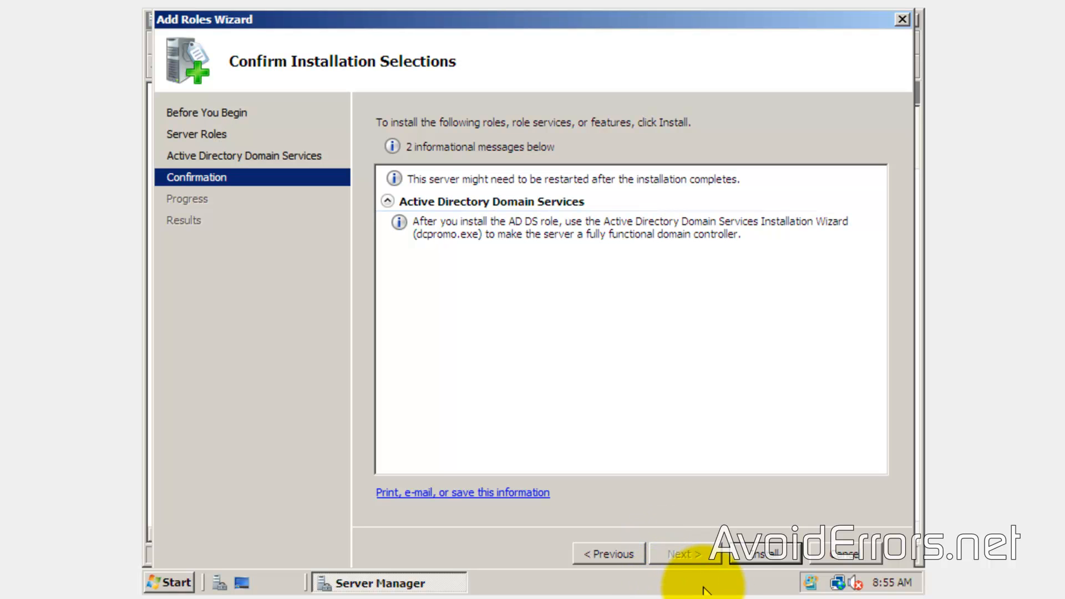
Step: Install Active Directory Domain Services, close the wizard, and exit Server Manager
click(760, 553)
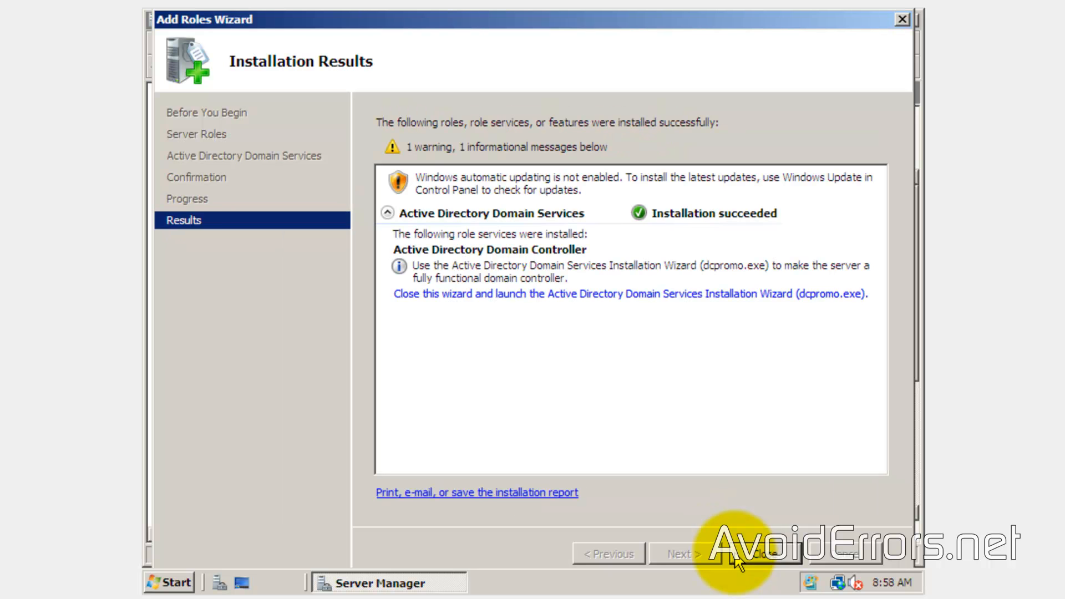
click(760, 554)
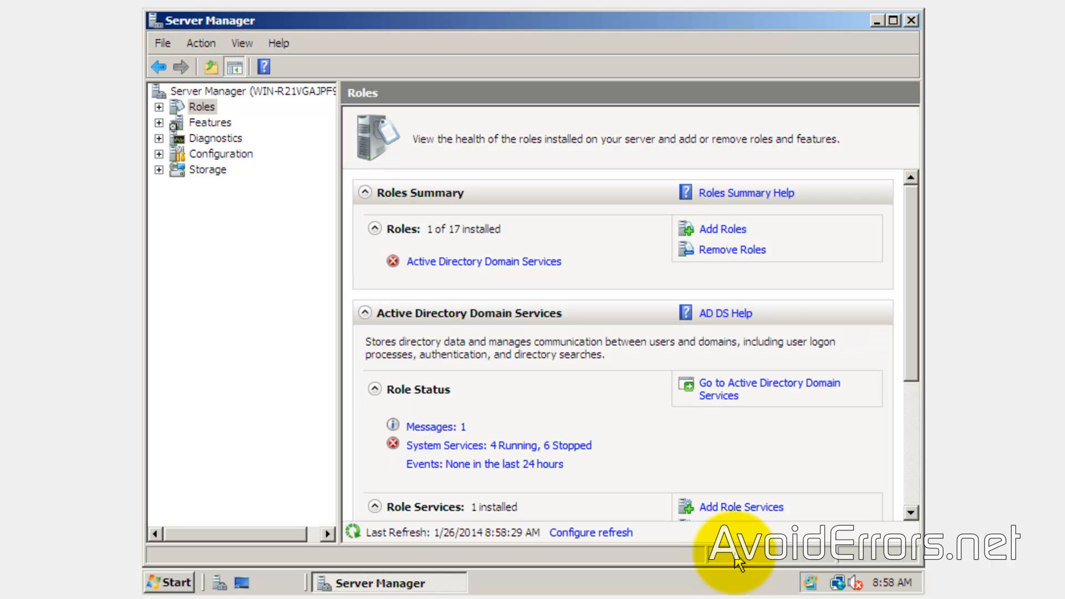
click(911, 20)
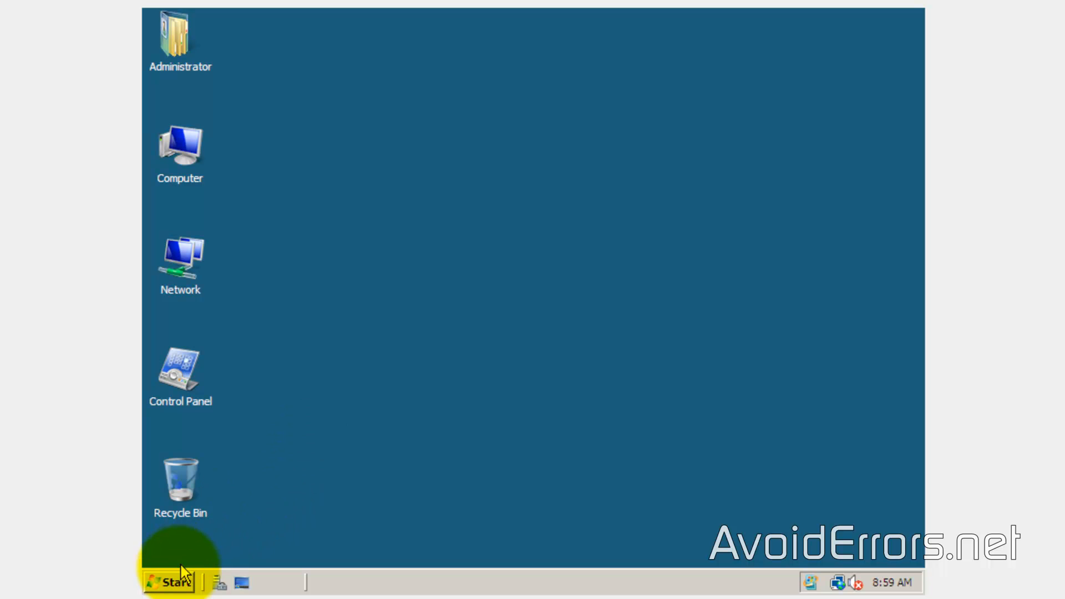
click(167, 581)
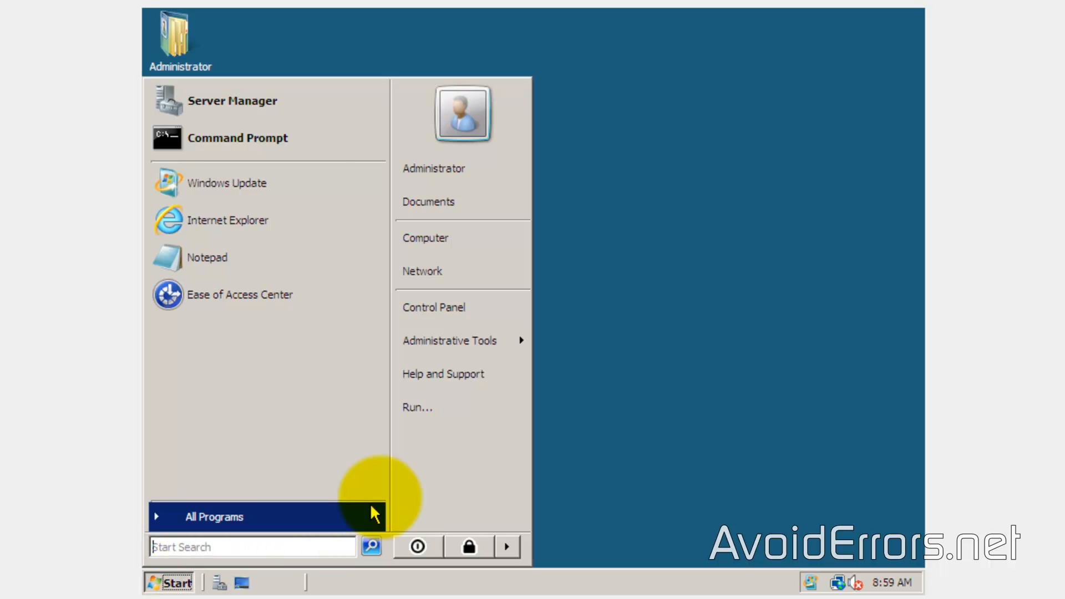
Step: Run dcpromo from the Run dialog to open the AD DS Installation Wizard
click(417, 406)
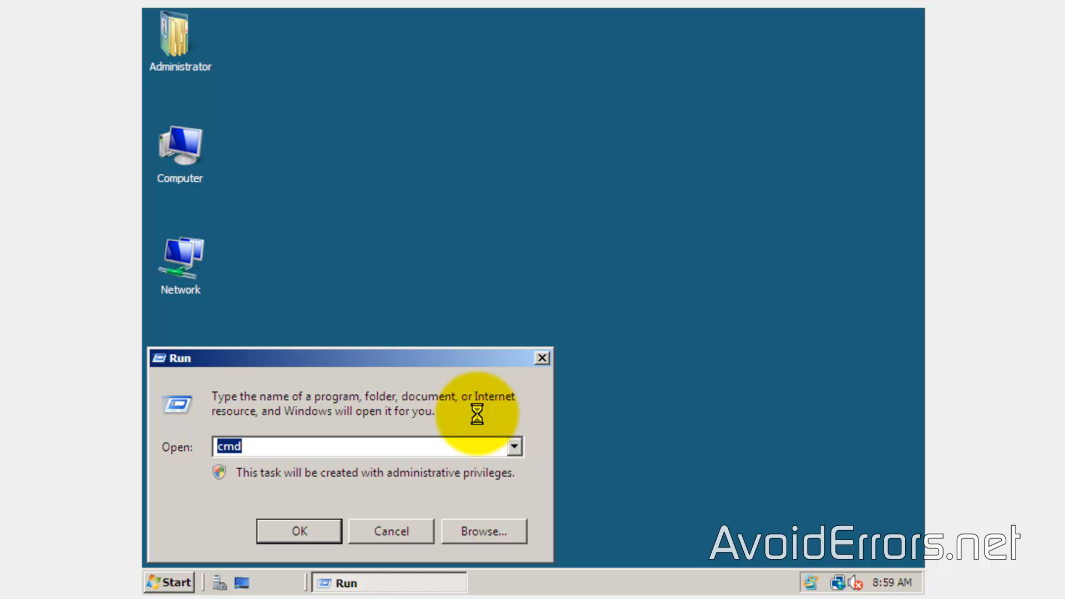
text(dcpromo)
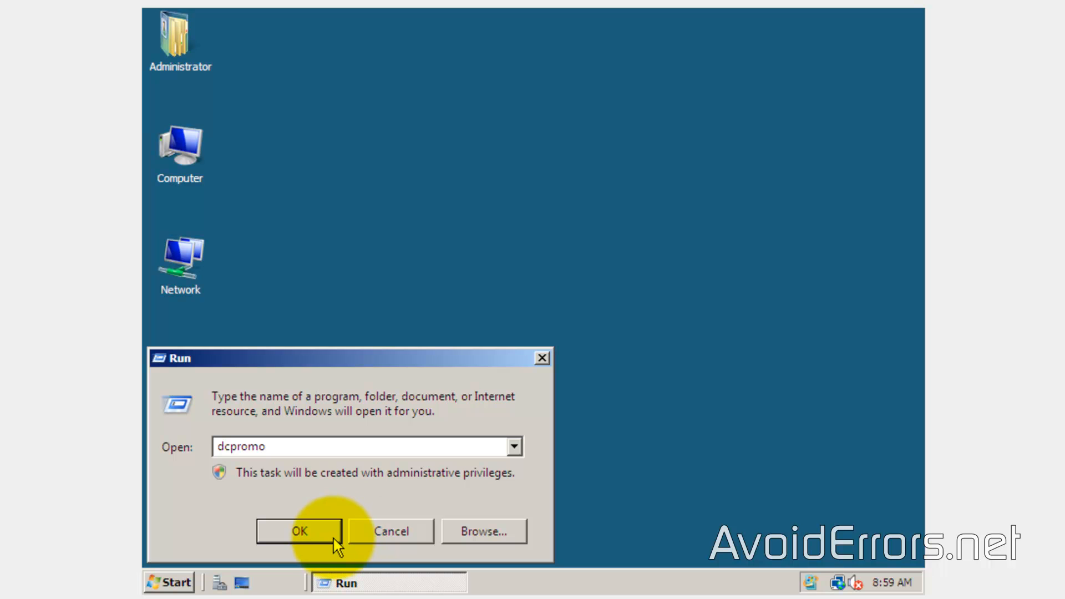
click(299, 532)
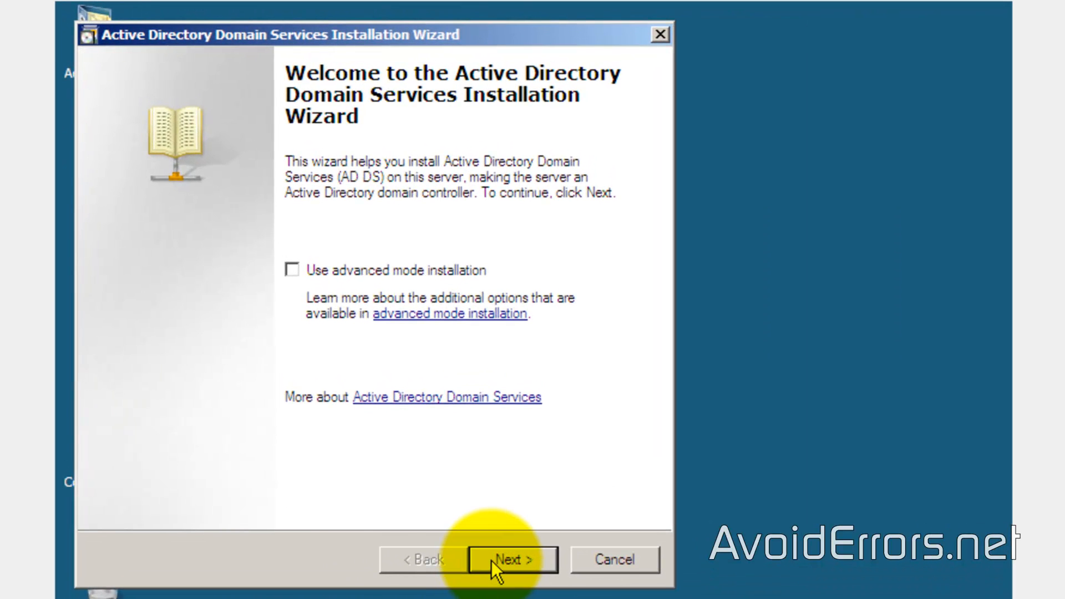
Step: Pass the welcome and compatibility pages and choose 'Create a new domain in a new forest'
click(510, 560)
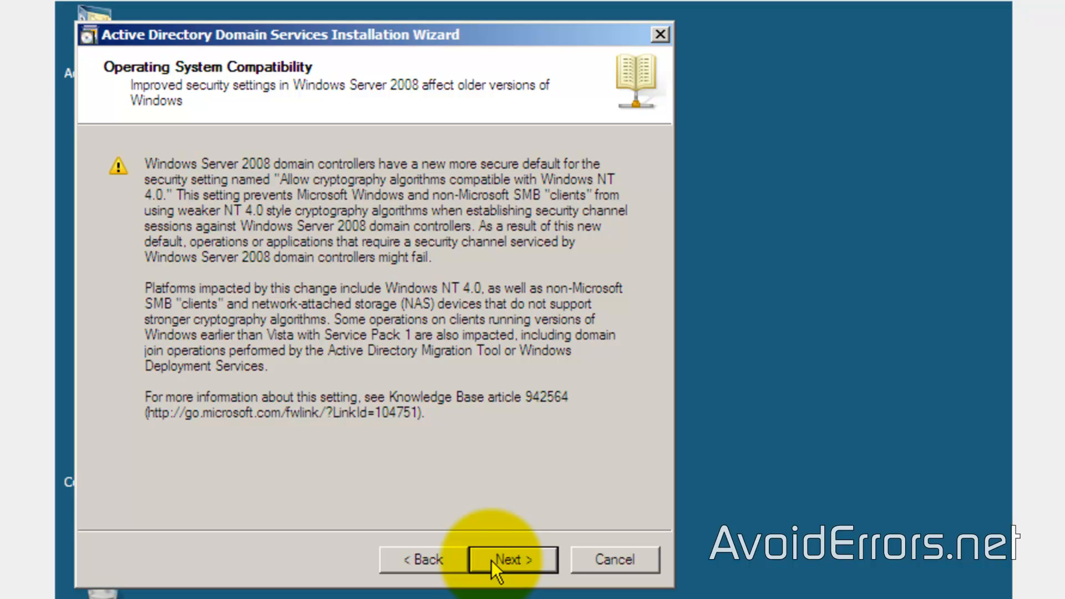
click(511, 559)
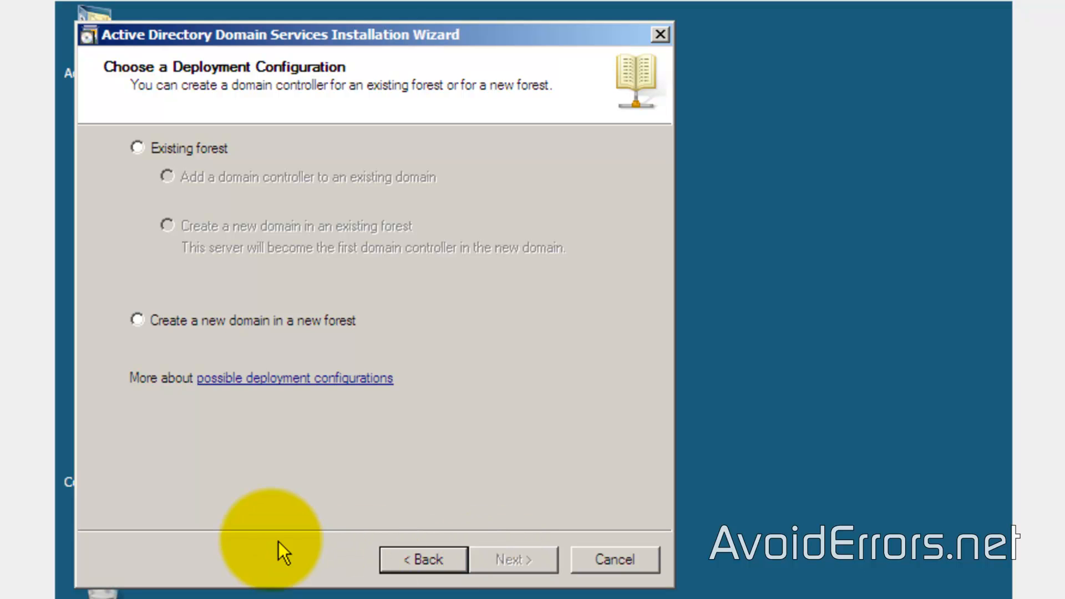
click(137, 320)
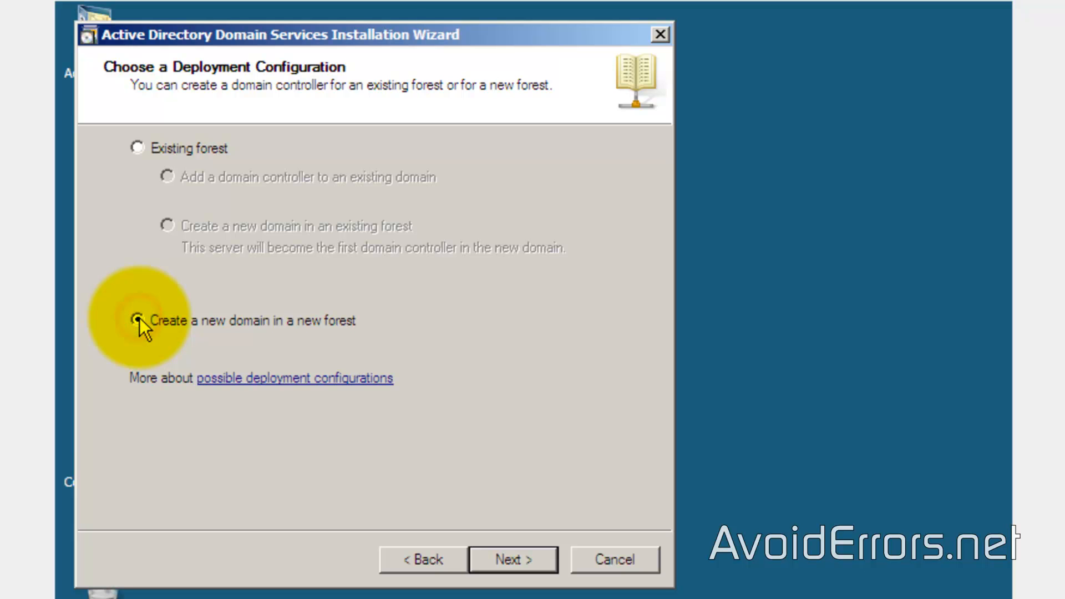
click(137, 320)
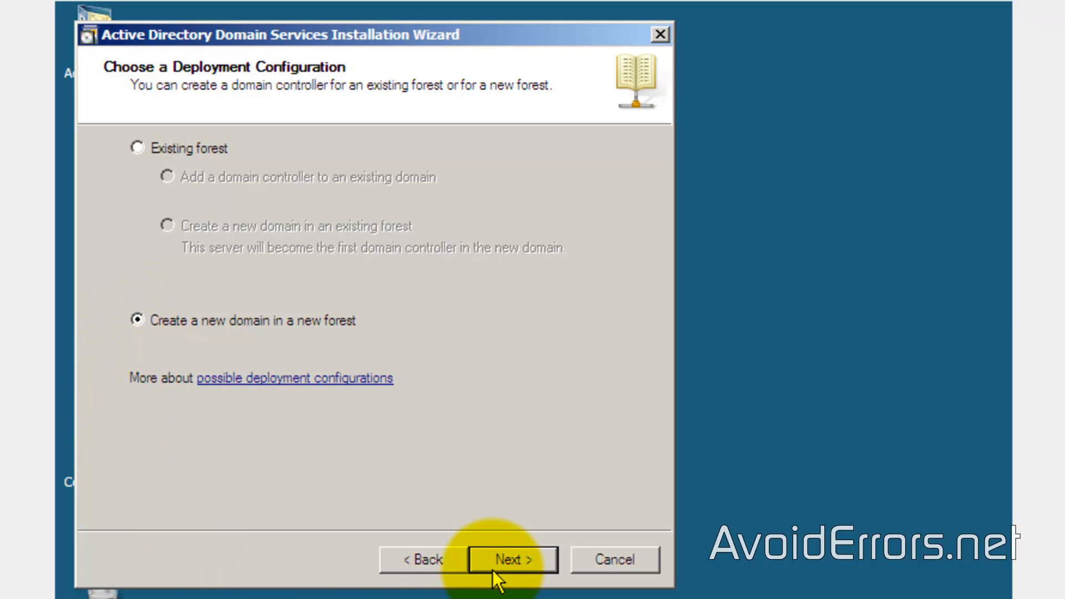
click(511, 559)
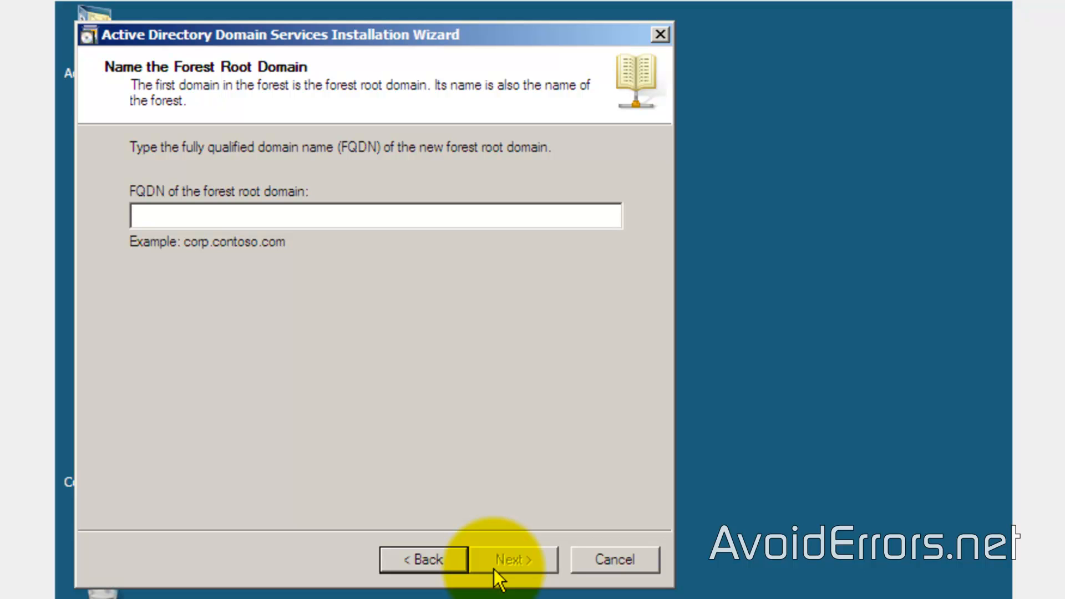
Step: Enter AvoidErrors.local as the forest root domain FQDN and proceed after verification
text(AvoidErrors.local)
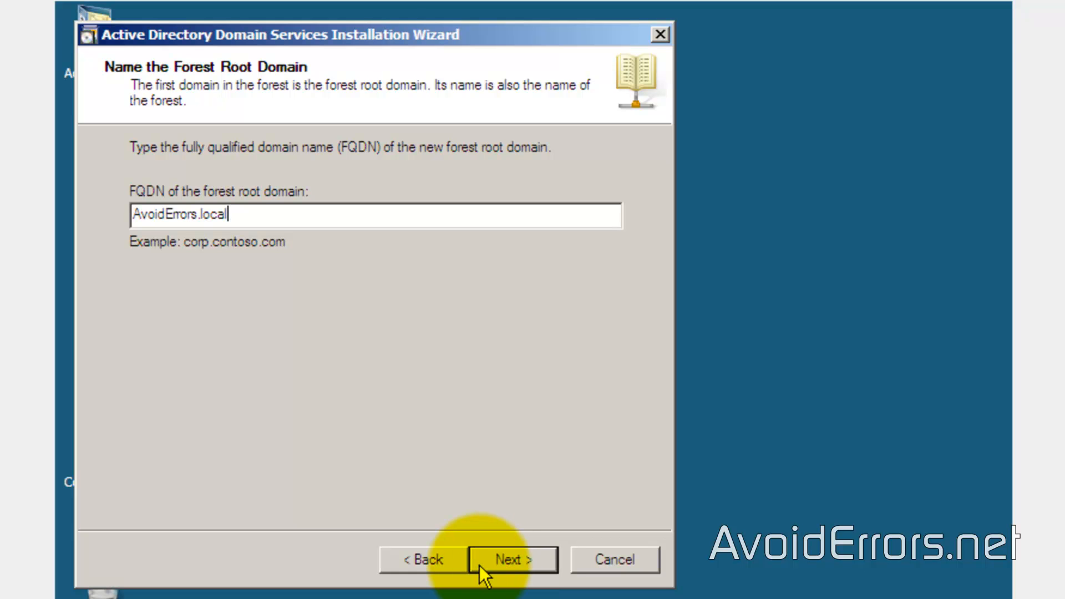
click(511, 559)
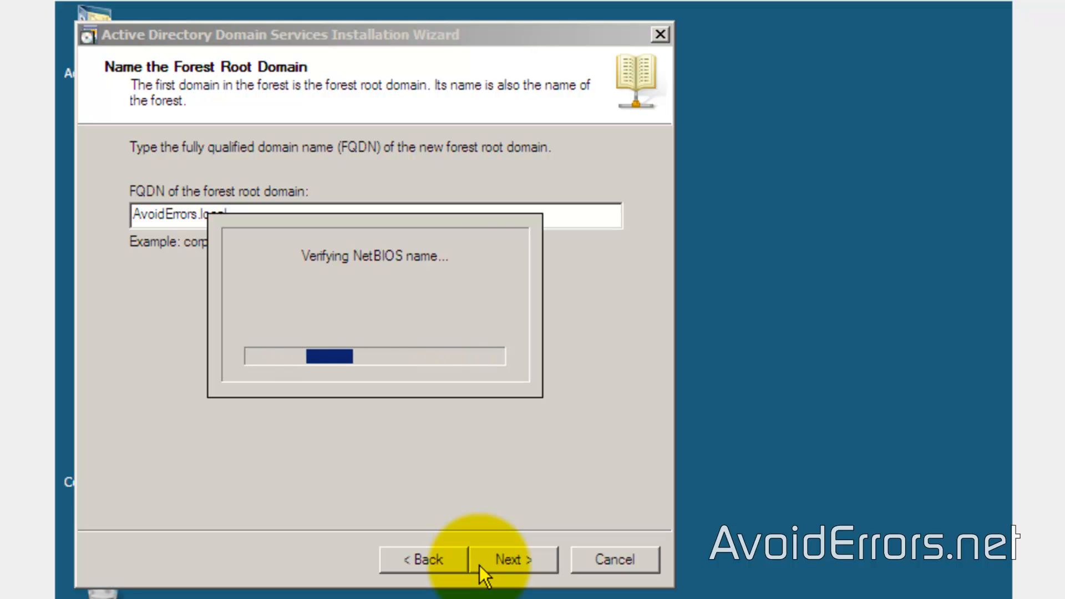
click(511, 559)
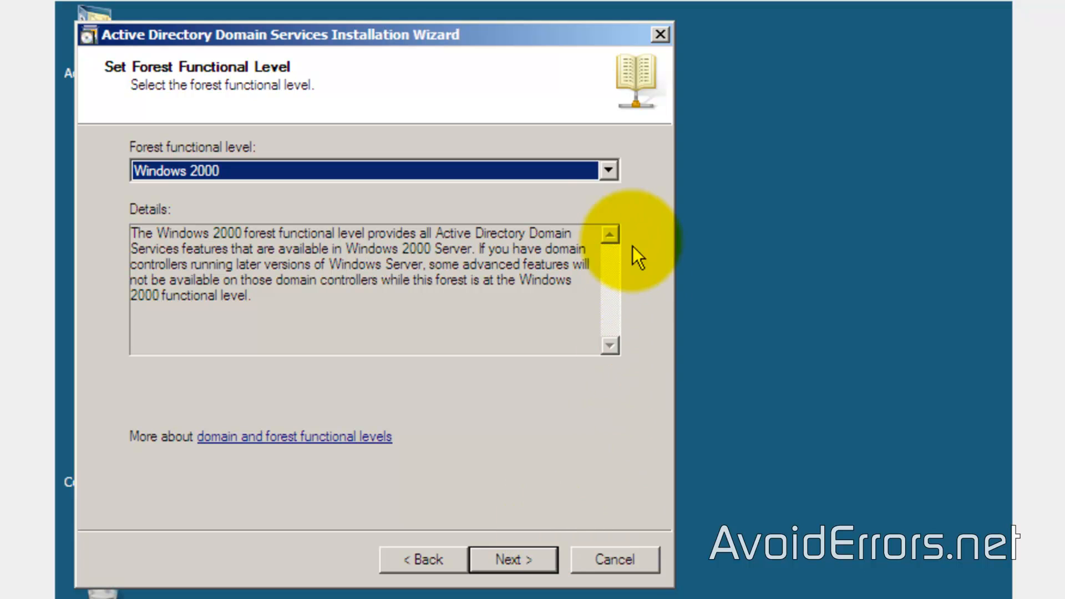
Step: Choose Windows Server 2008 from the forest functional level list and continue
click(608, 170)
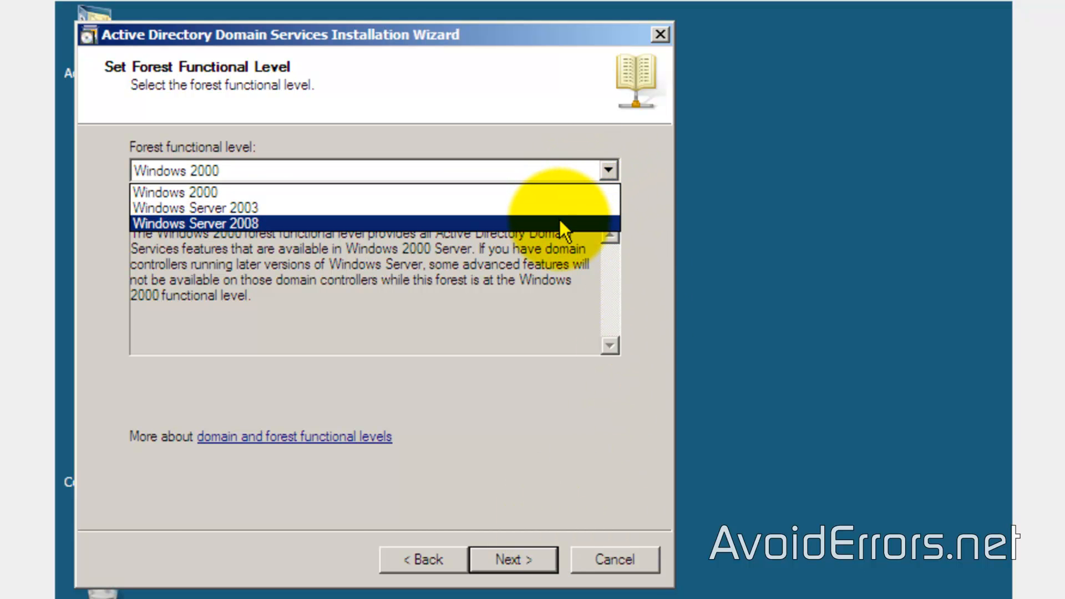
click(194, 224)
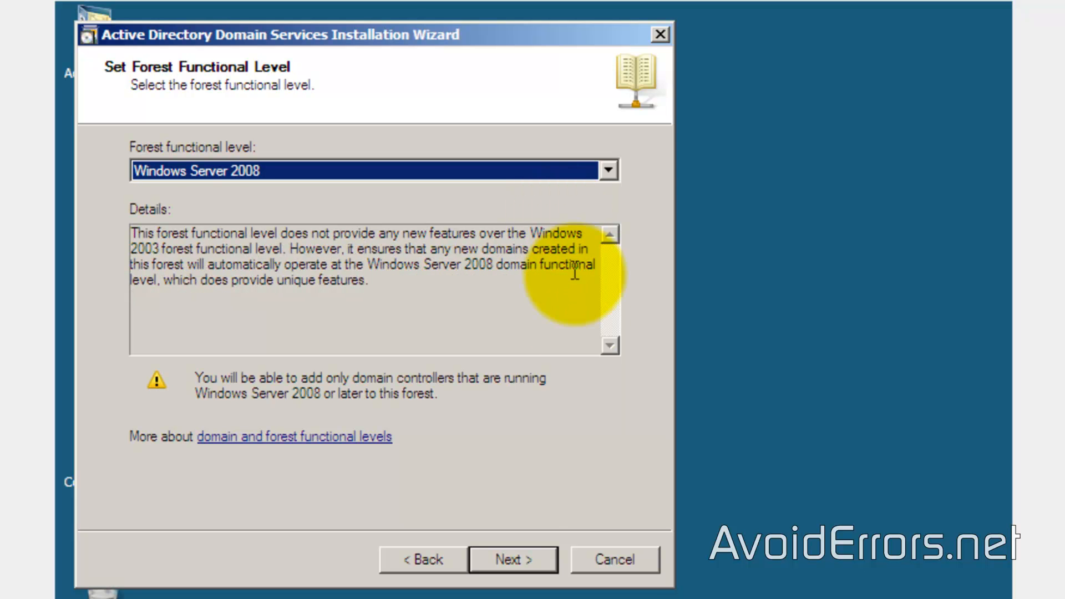
click(512, 559)
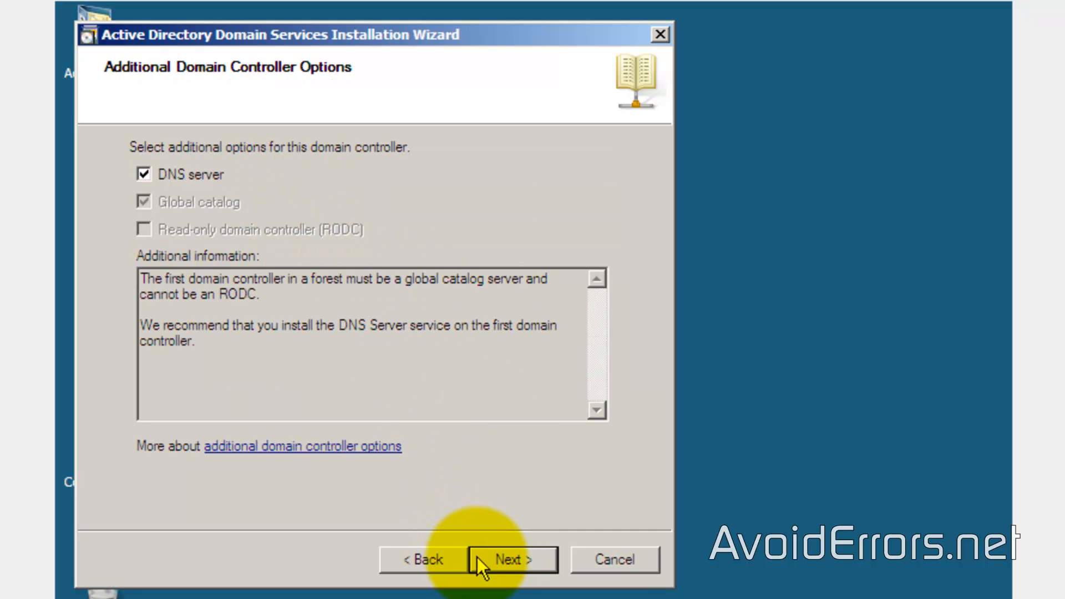
Step: Keep the DNS server option and accept the DNS delegation warning
click(510, 560)
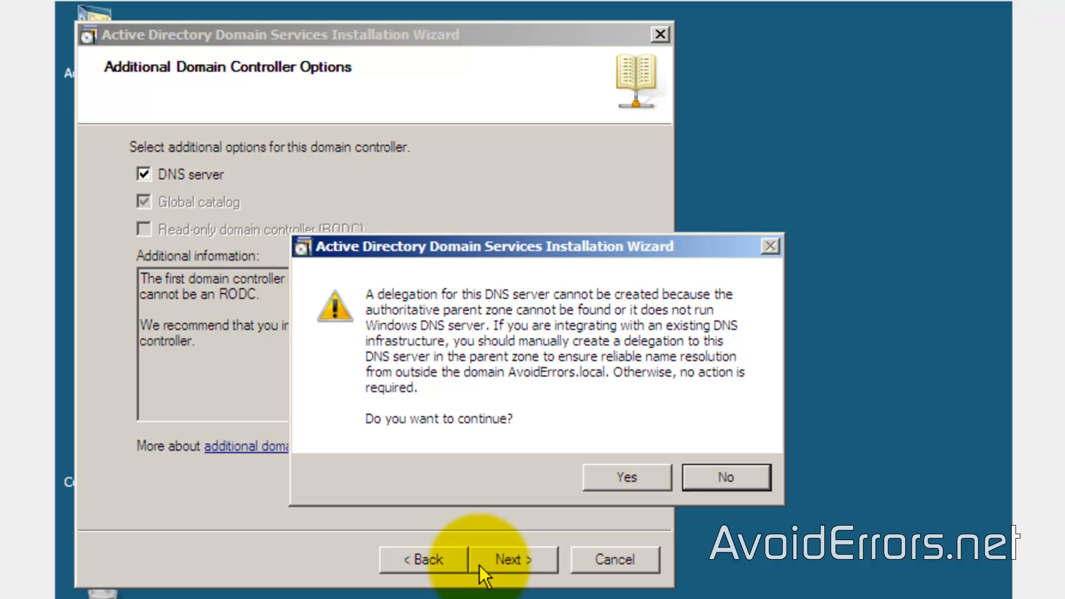
mouse_move(587, 559)
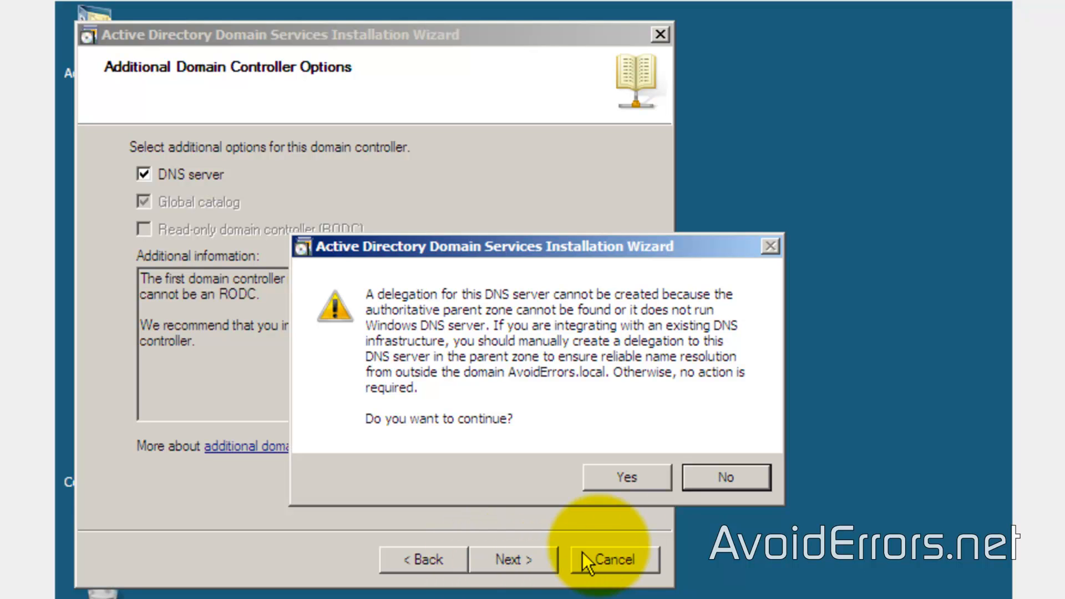
click(625, 477)
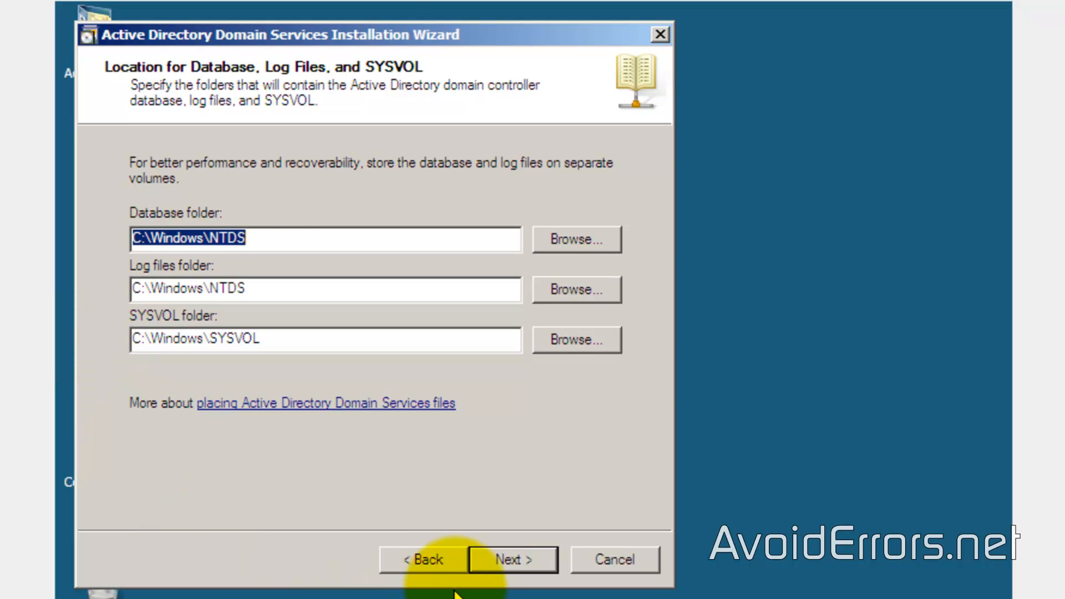
Step: Accept default database, log and SYSVOL folders, confirm the DSRM password, and start installation
click(511, 559)
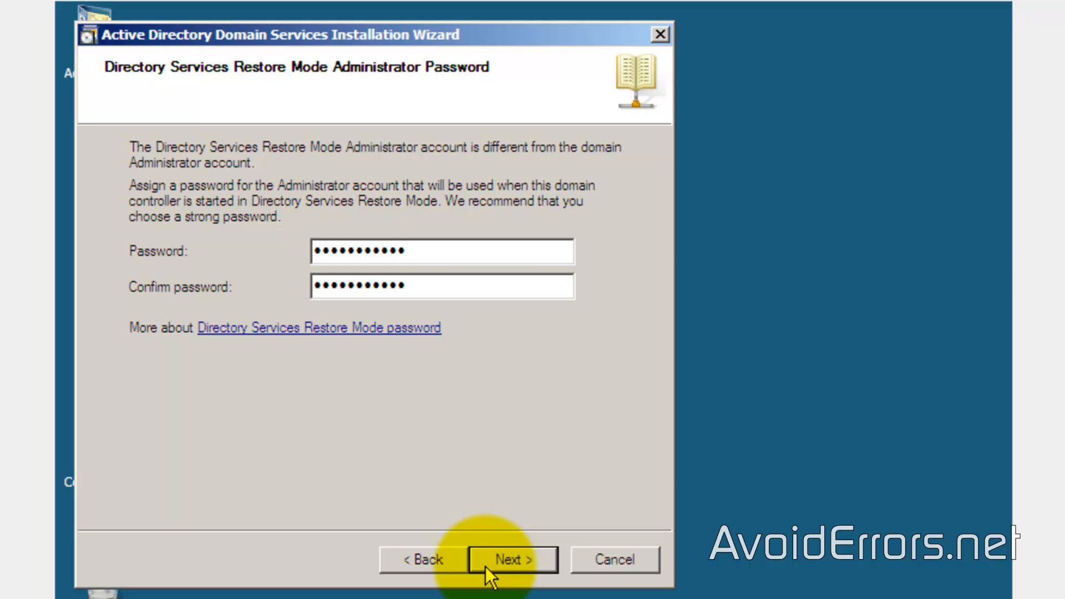
click(511, 559)
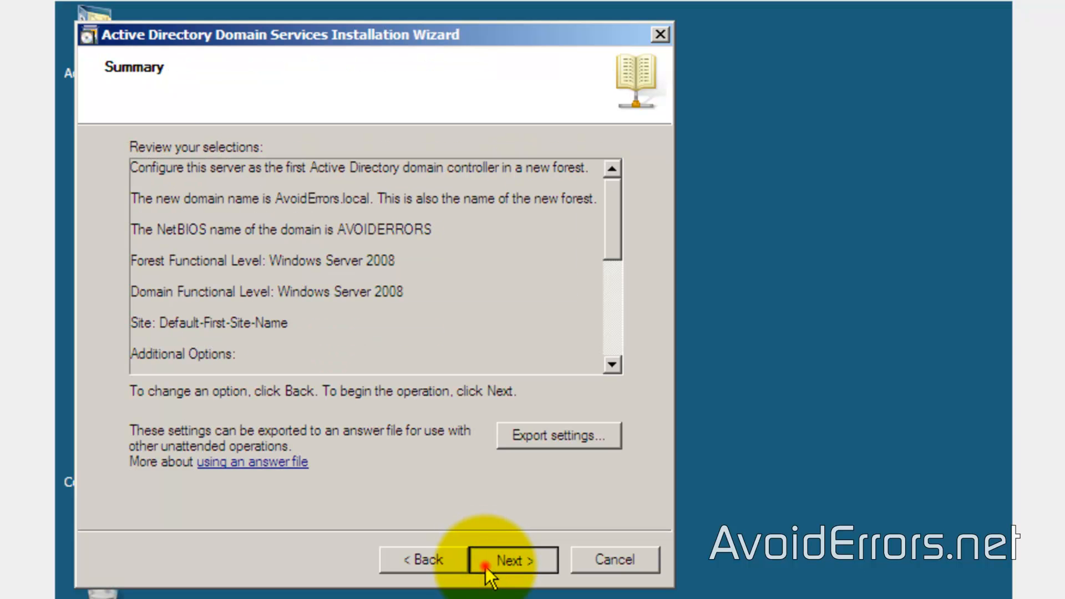
click(511, 559)
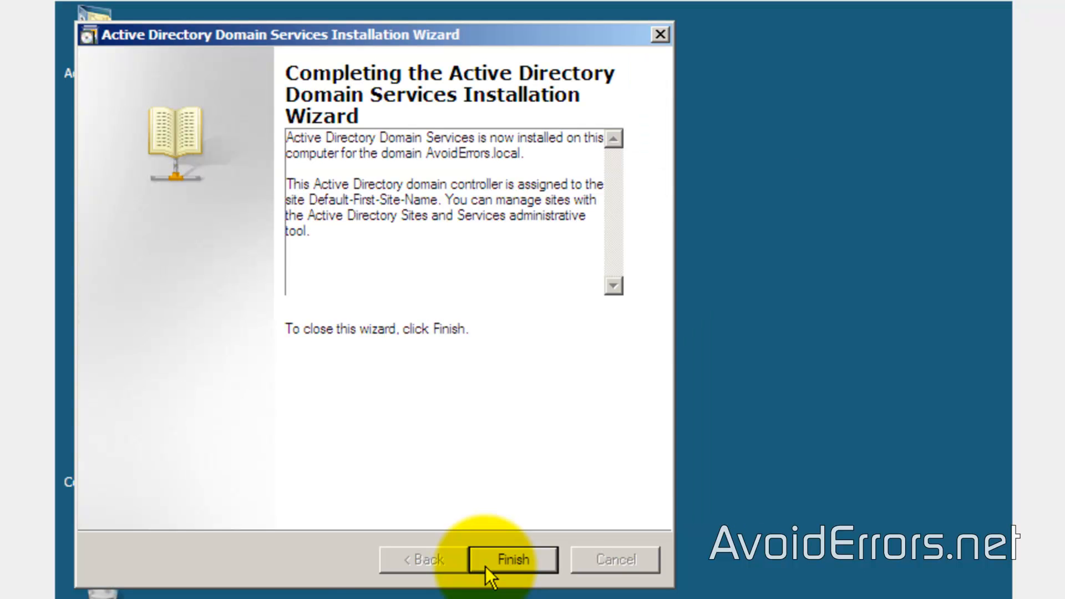
Step: Close the completed dcpromo wizard and restart the server immediately
click(511, 560)
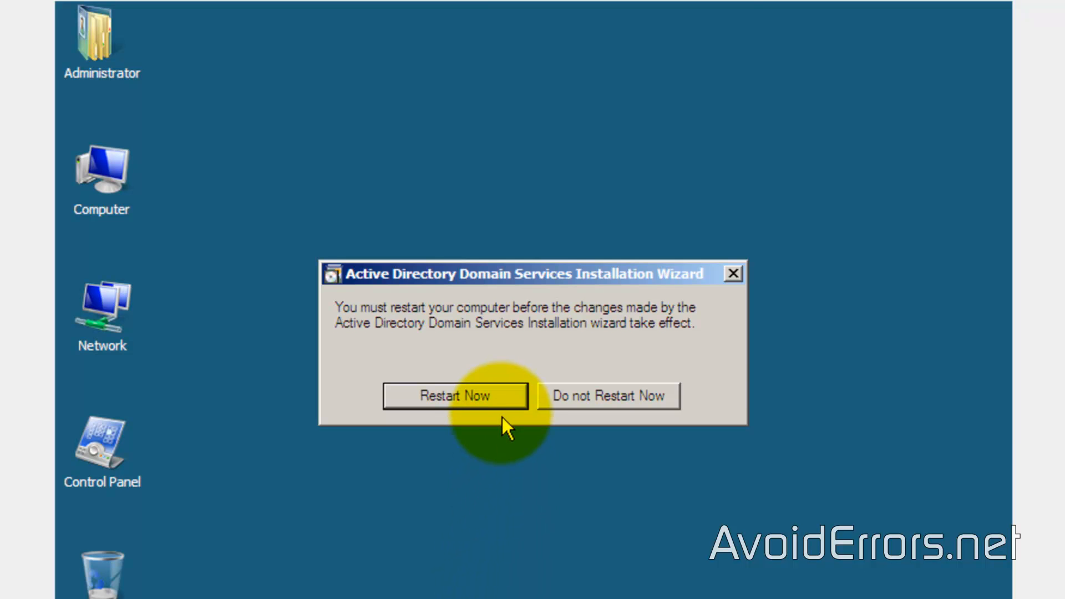
click(454, 395)
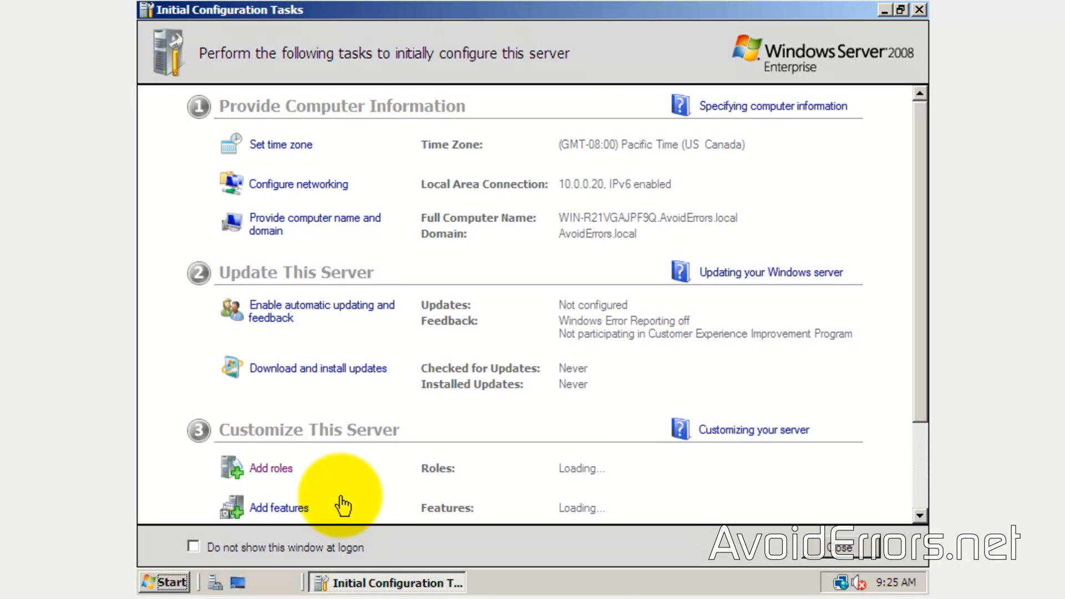
Step: Open the Start menu showing Server Manager and Administrative Tools
click(165, 582)
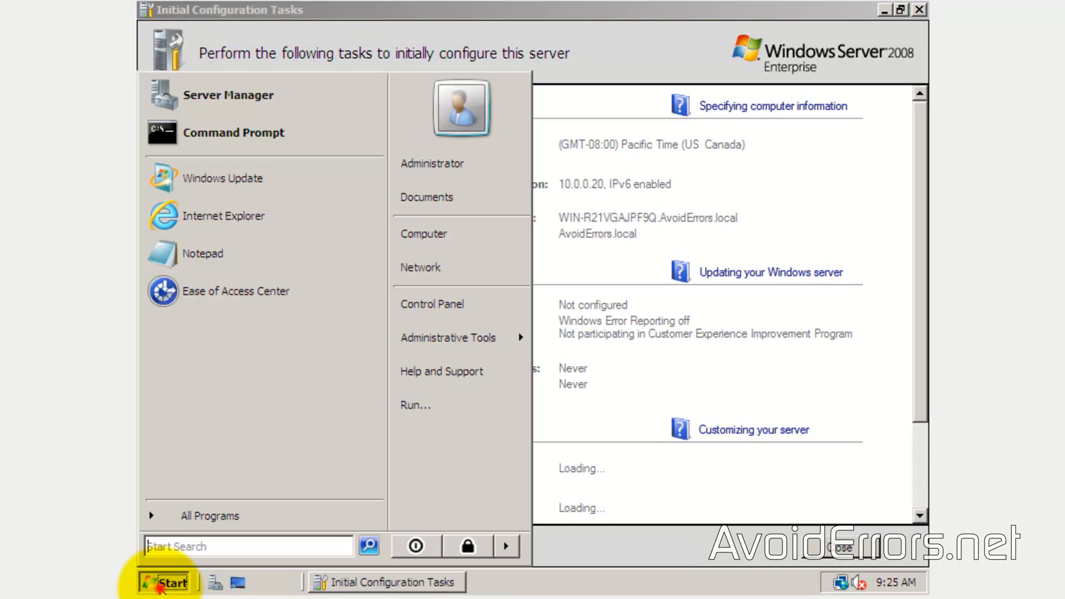
mouse_move(442, 371)
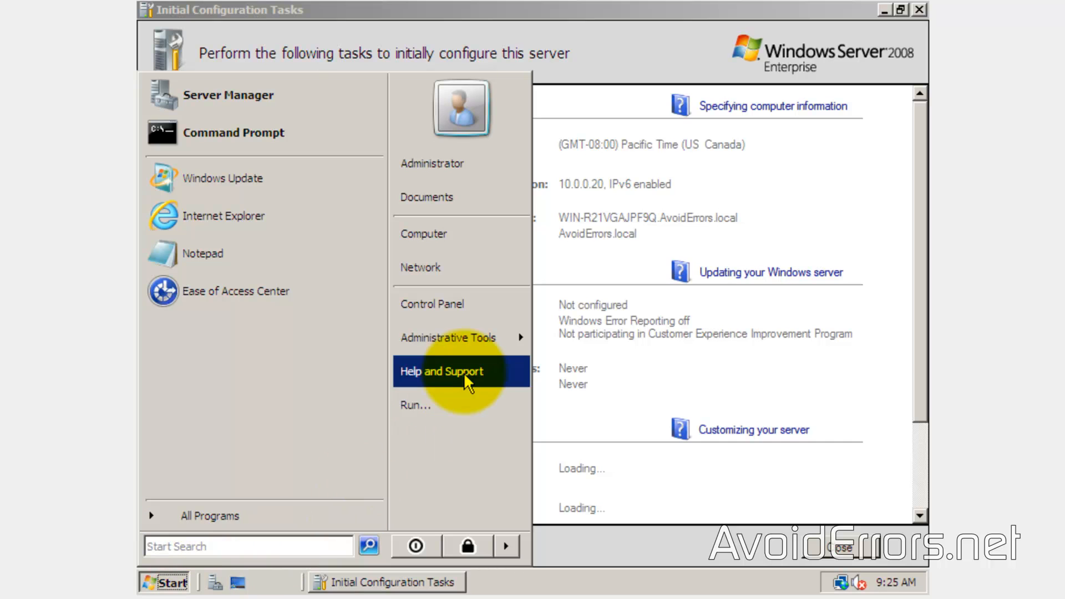